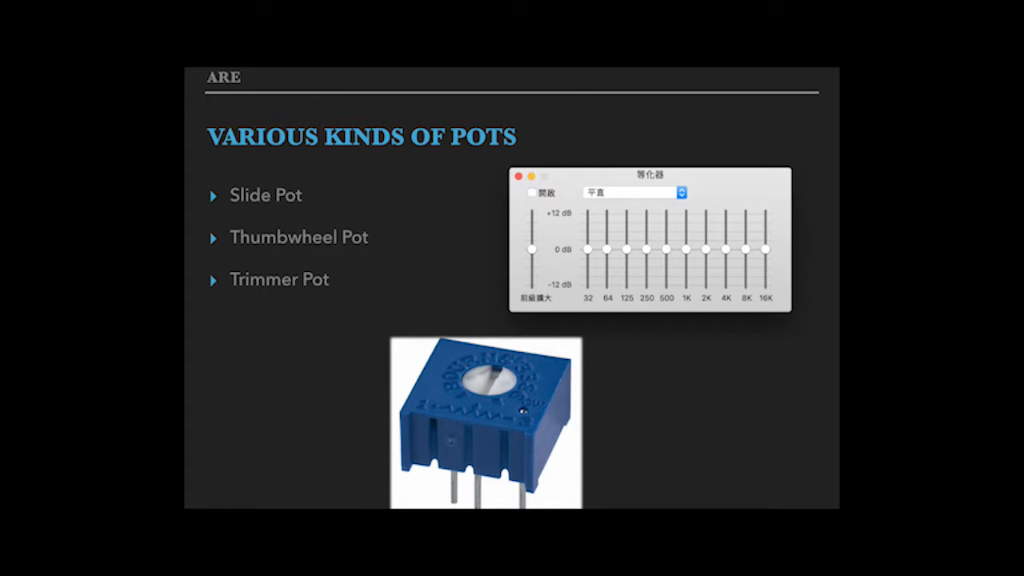
key("Right")
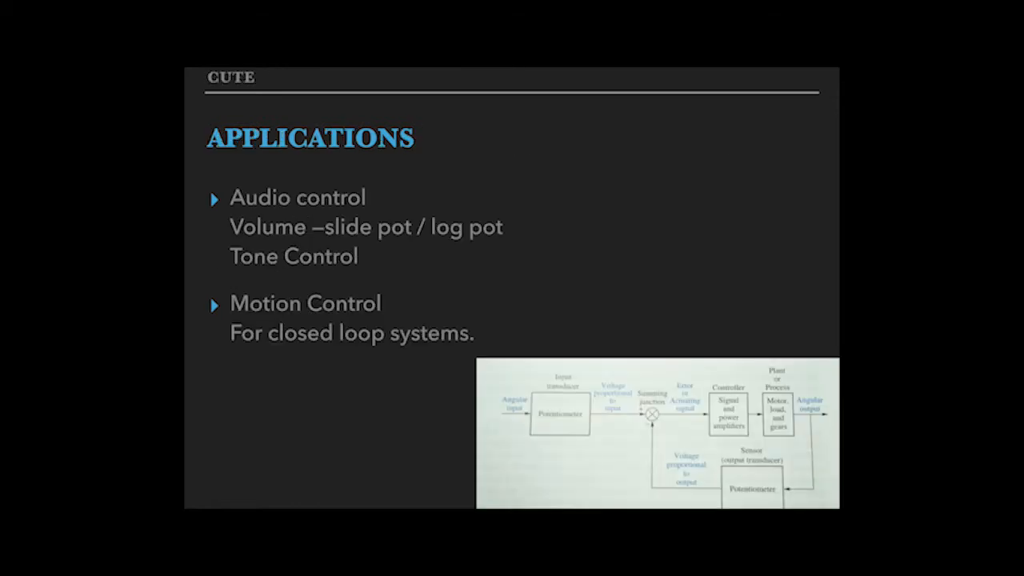